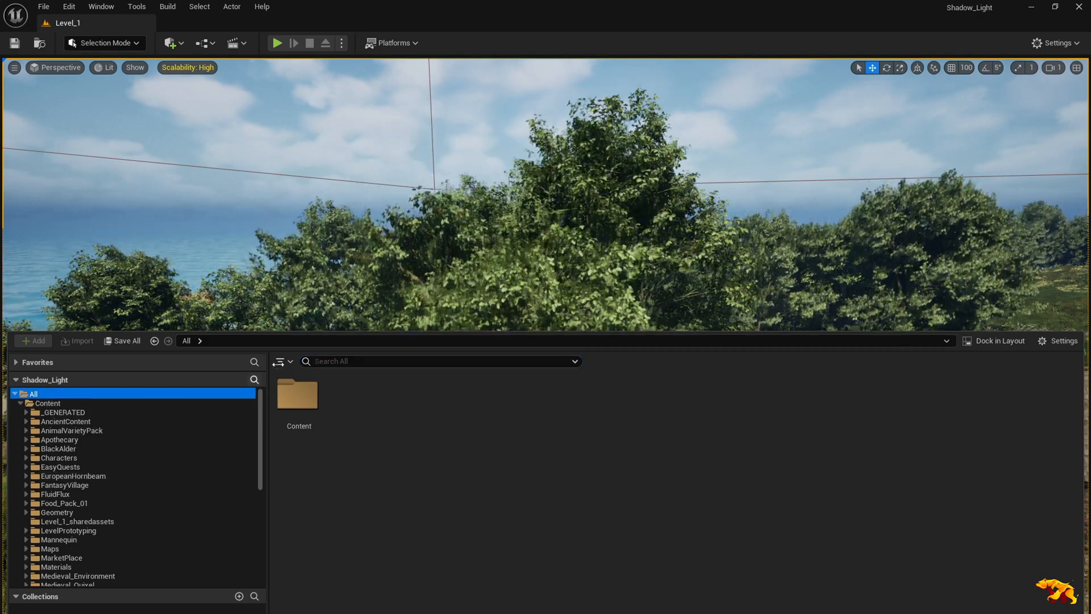
Step: Search the Content Browser for 'MF' and open the MF_SimpleWind material function
text(MF_SimpleWind)
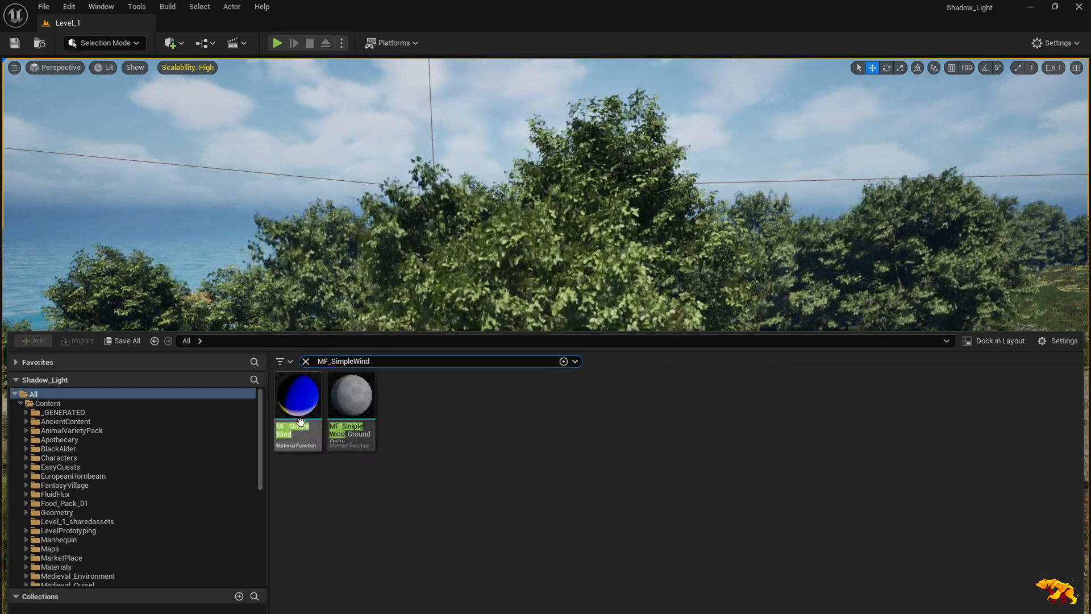
double_click(297, 394)
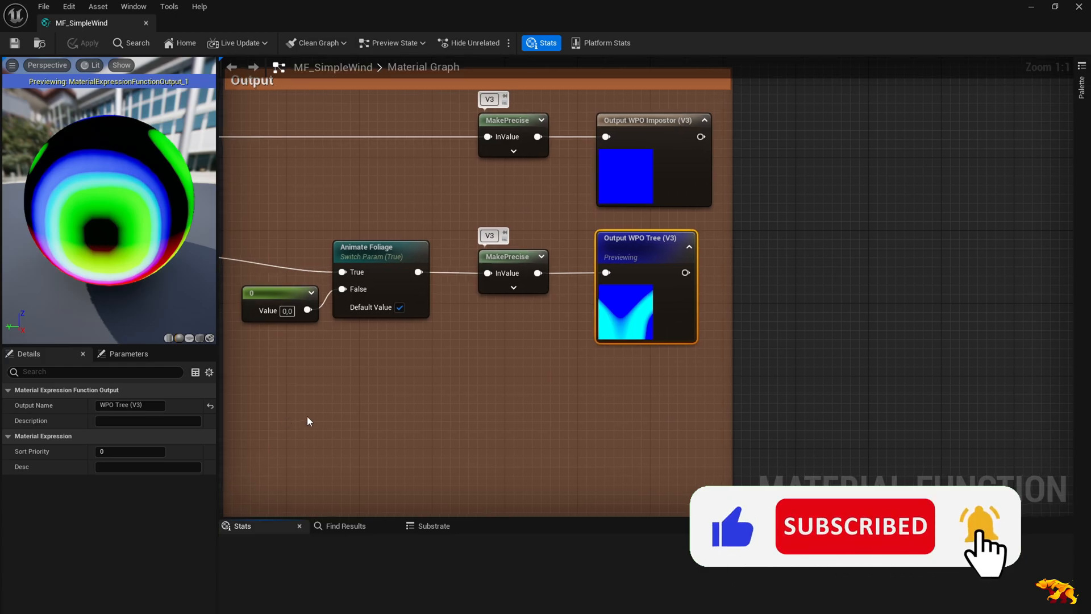
Step: Scroll to the Main Rotator comment and open its ObjectPivotPoint function node
scroll(down, 3)
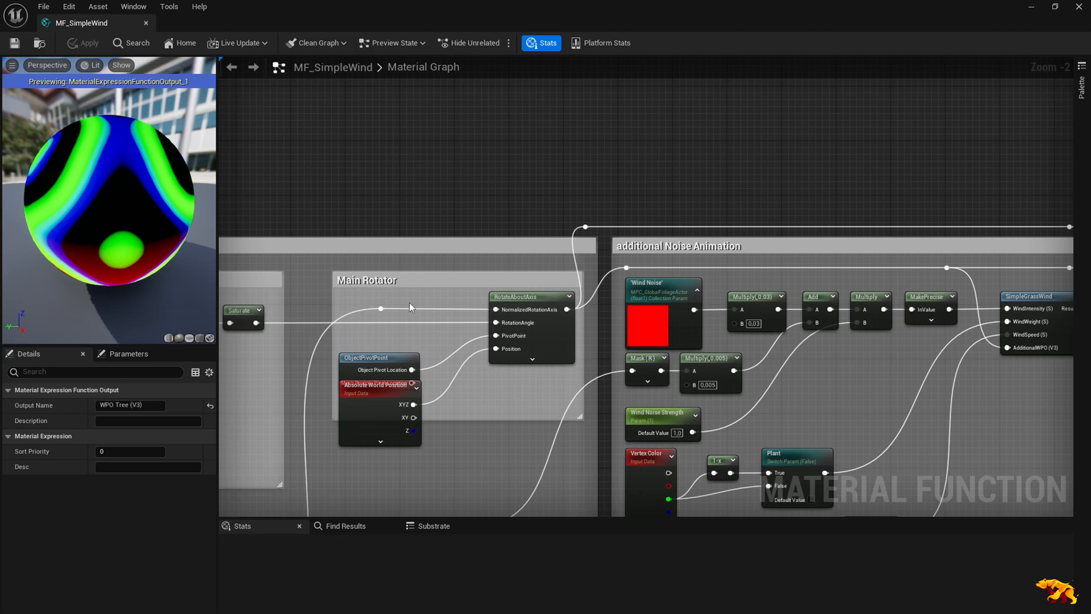
mouse_move(685, 248)
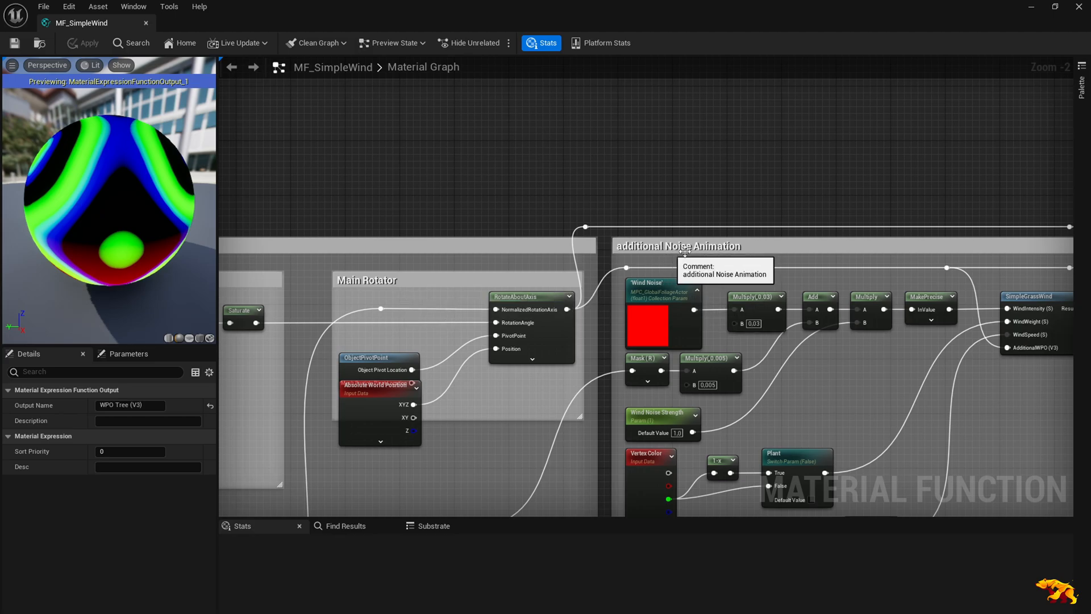
mouse_move(415, 281)
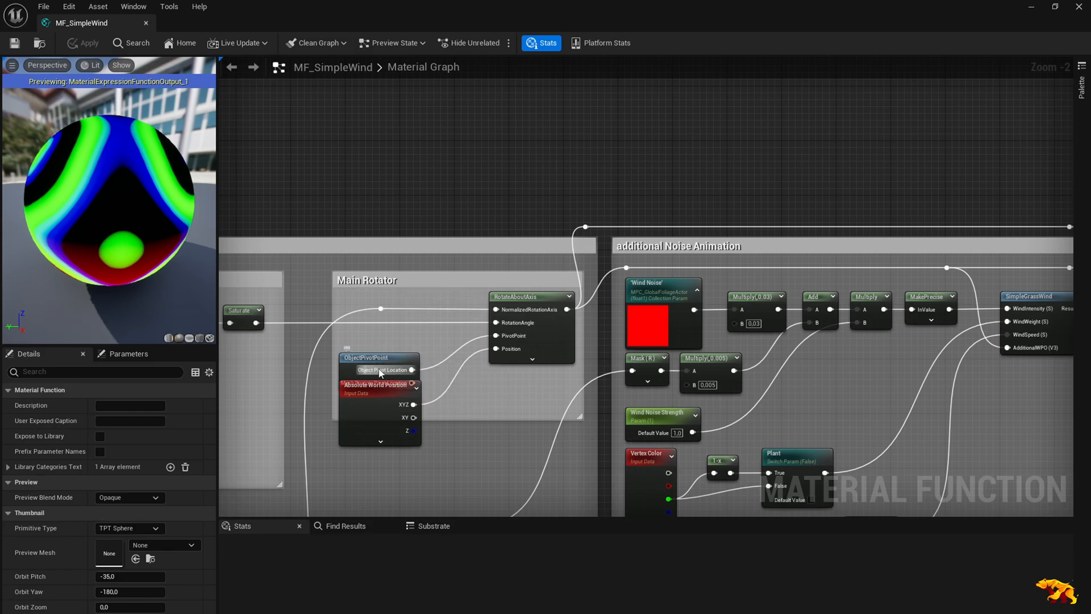
double_click(376, 357)
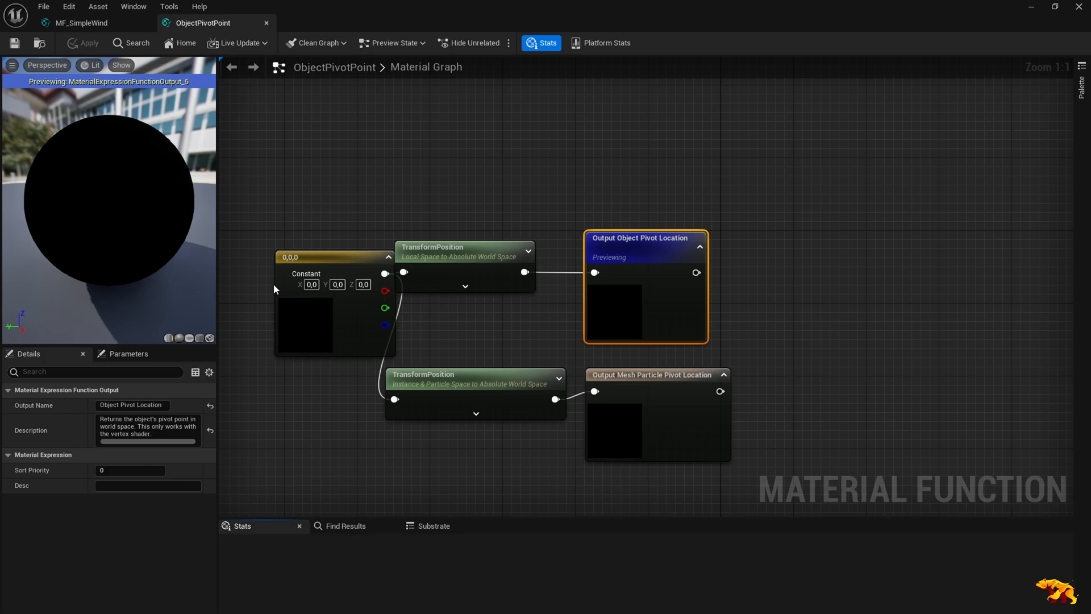
mouse_move(438, 308)
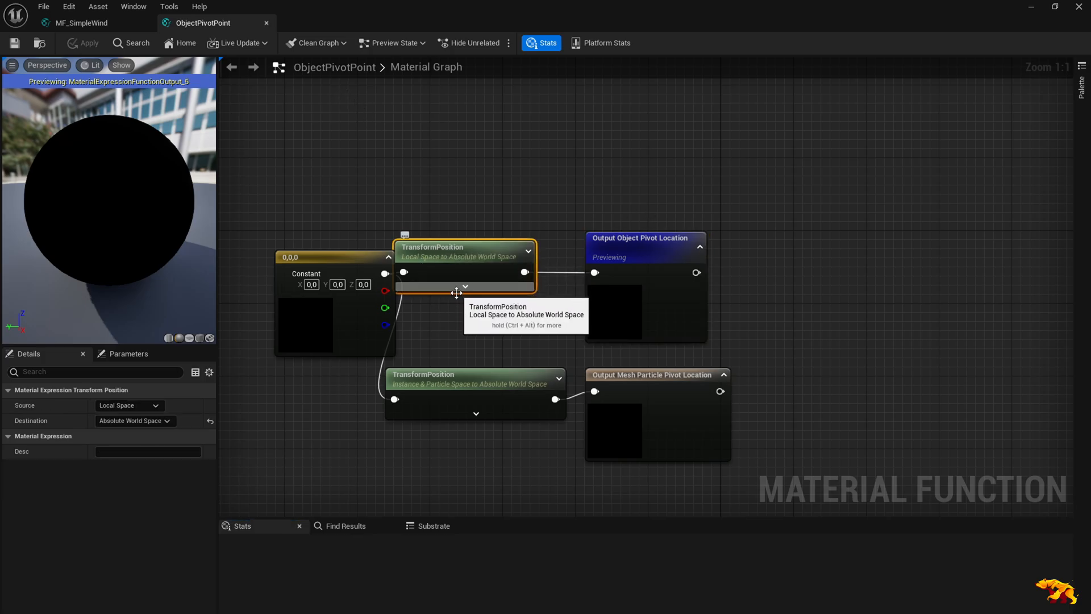
mouse_move(56, 406)
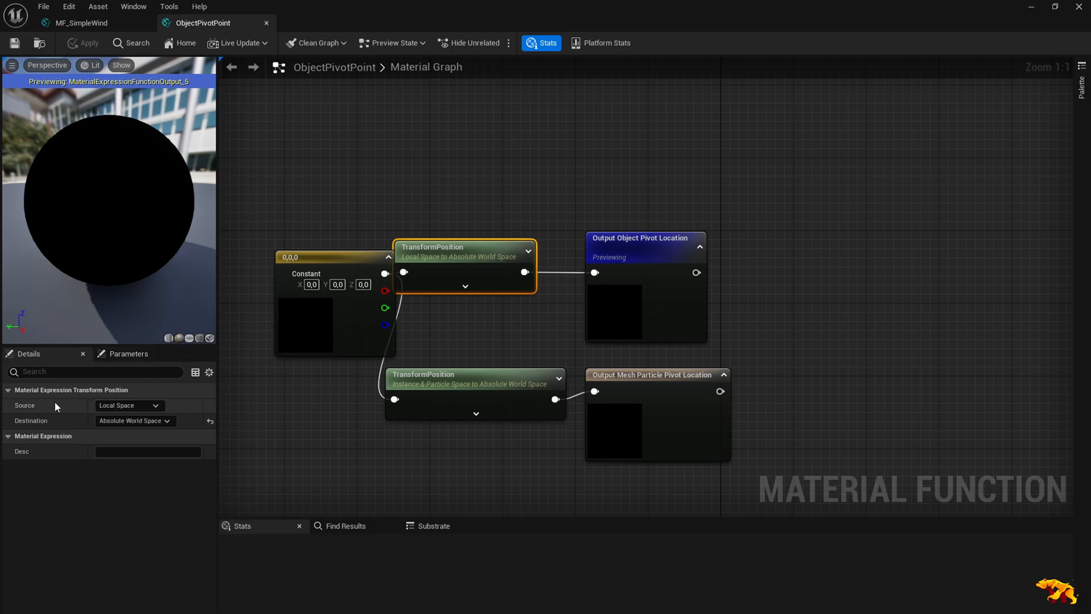
Step: Set the TransformPosition Source to Instance & Particle Space and close ObjectPivotPoint
click(130, 405)
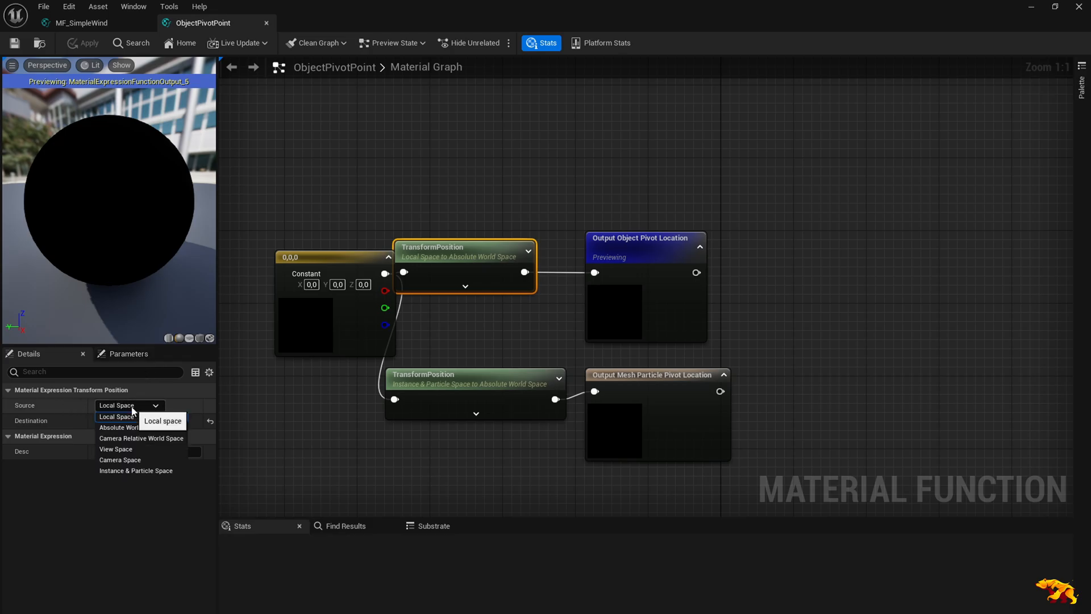
click(136, 471)
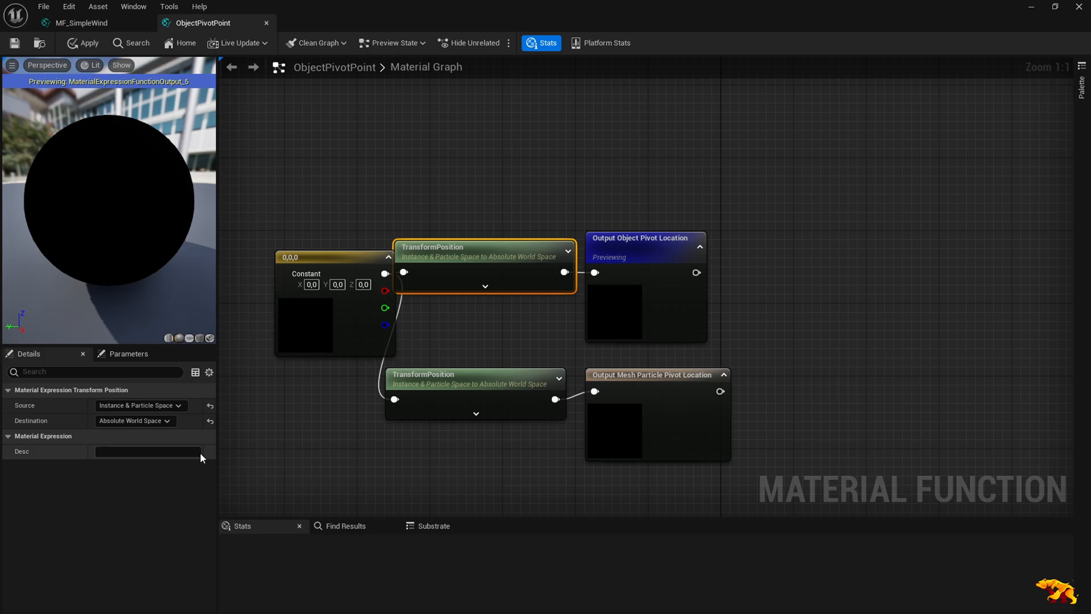
mouse_move(14, 43)
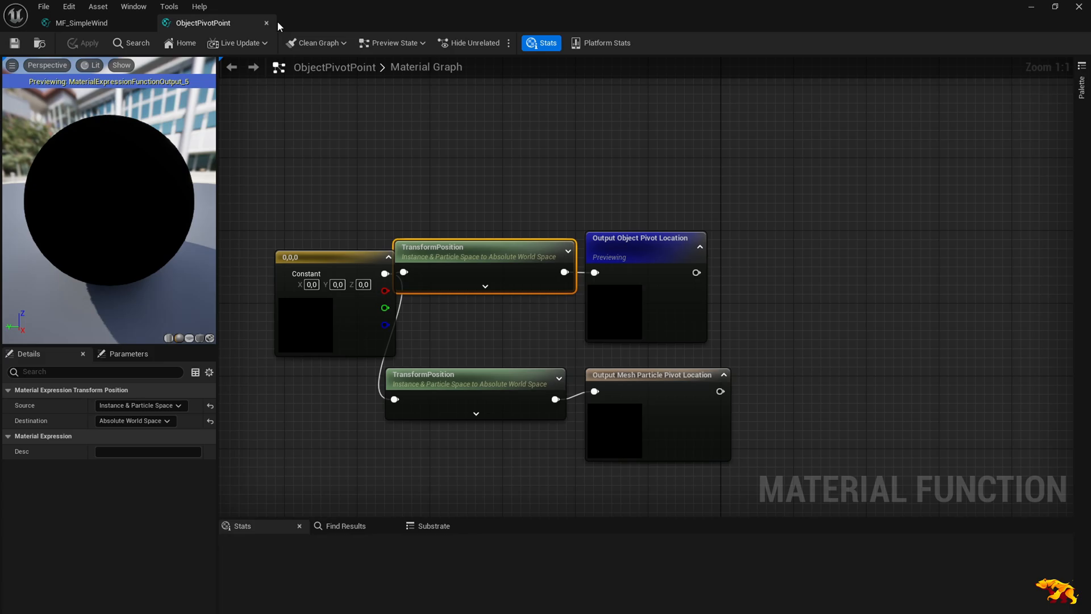
click(81, 22)
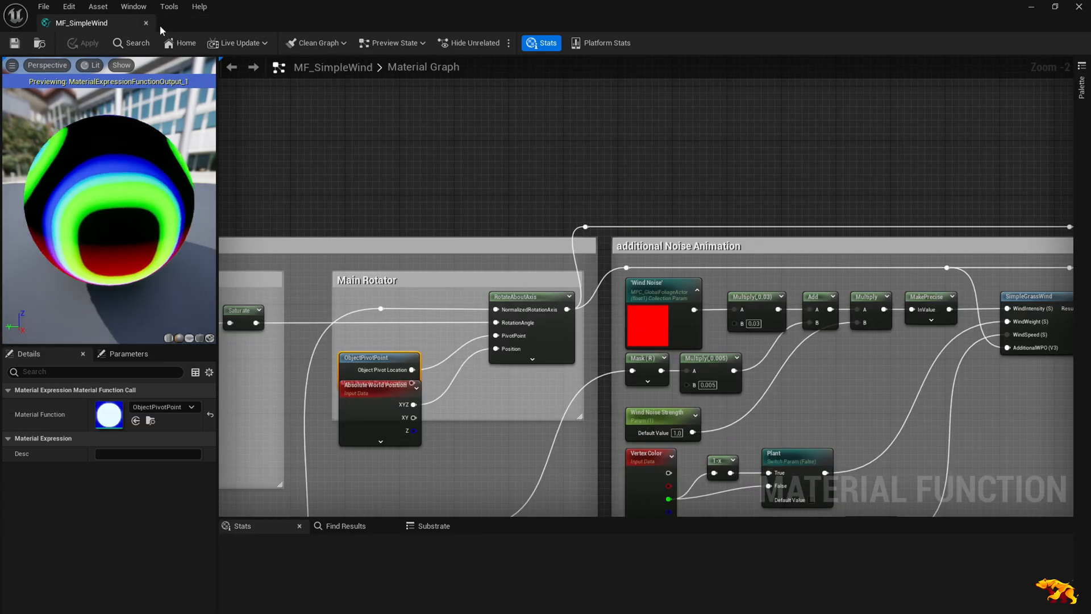